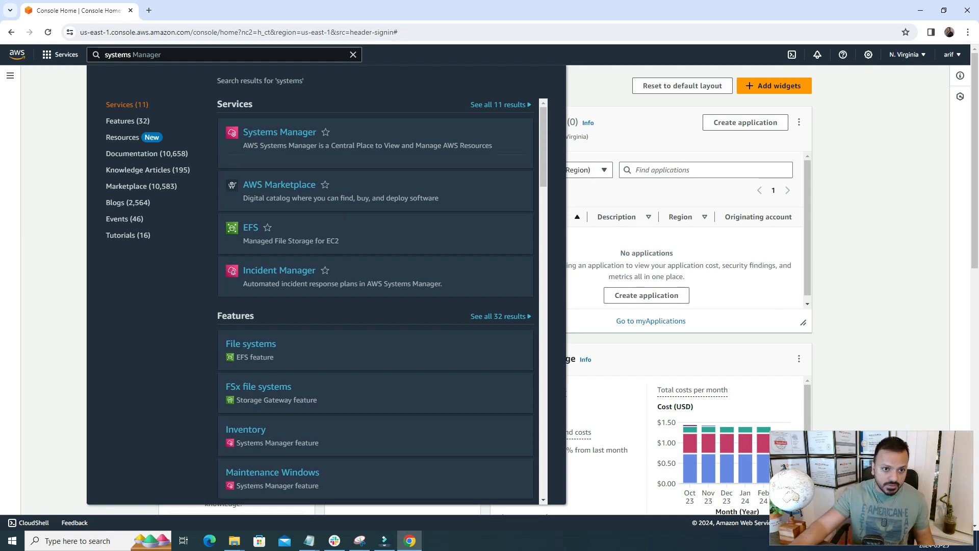
- Open Systems Manager's Parameter Store, showing the existing 'test' SecureString parameter
left_click(279, 131)
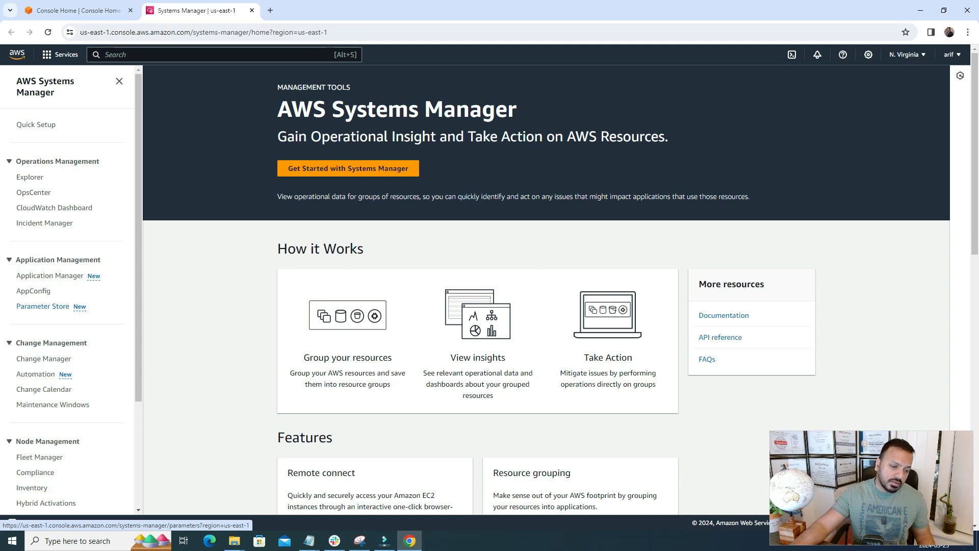
left_click(42, 306)
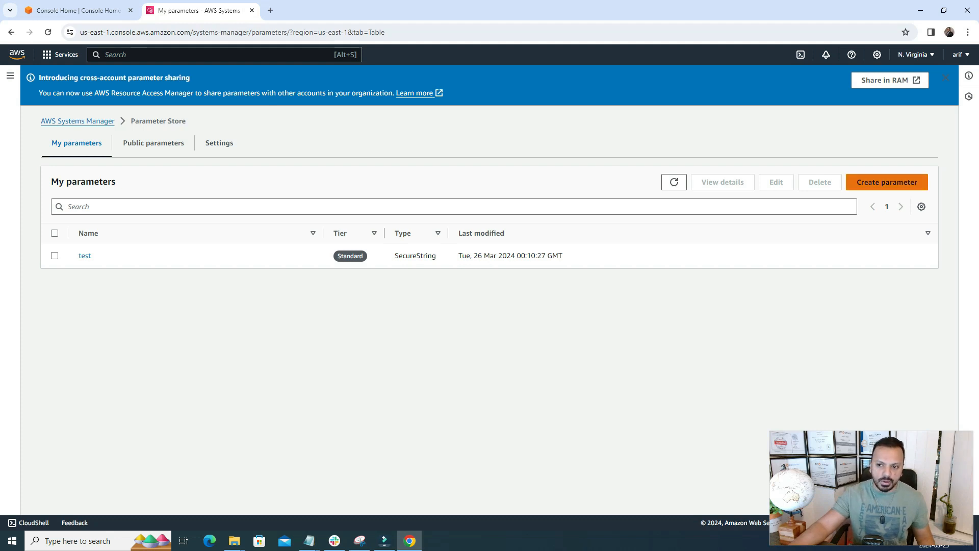
- Start a new Parameter Store parameter and enter the name 'password'
left_click(886, 182)
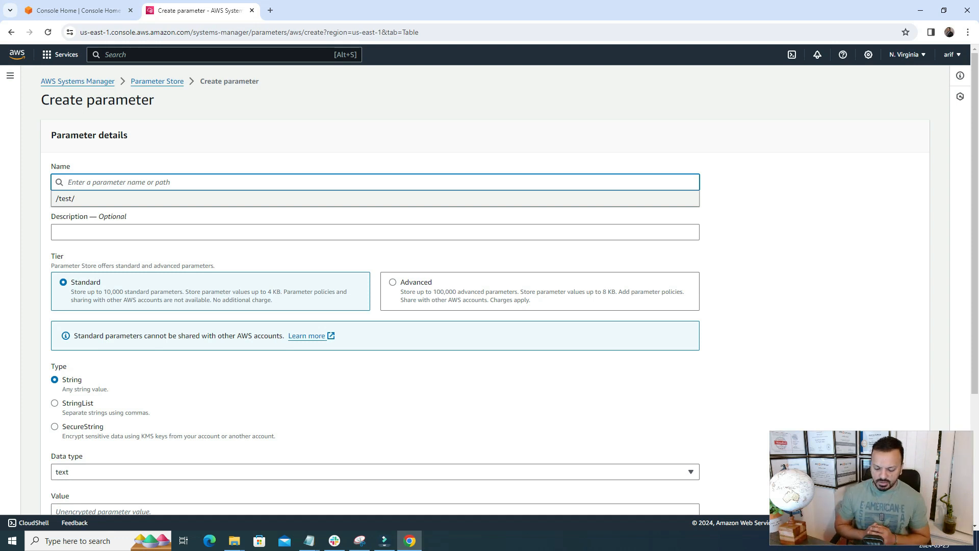
type("p")
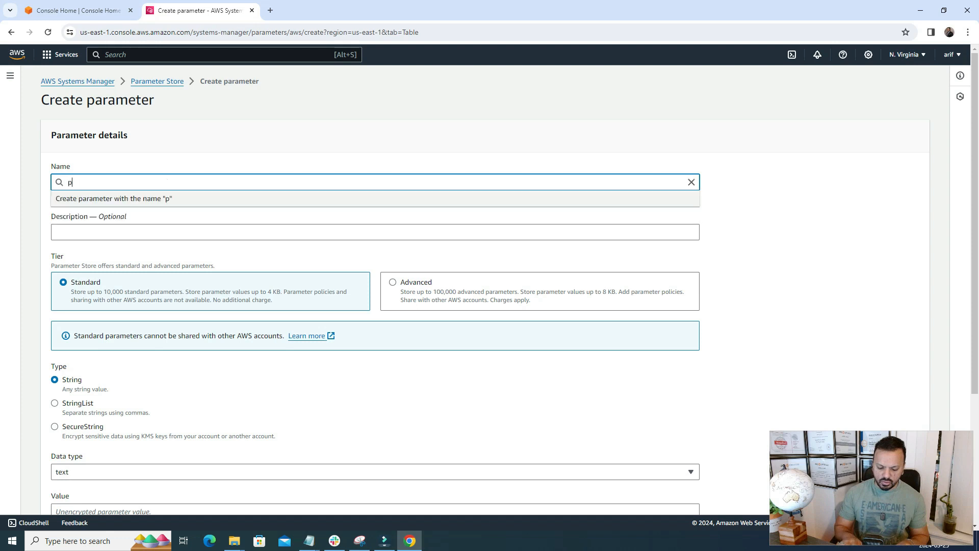
type("assword")
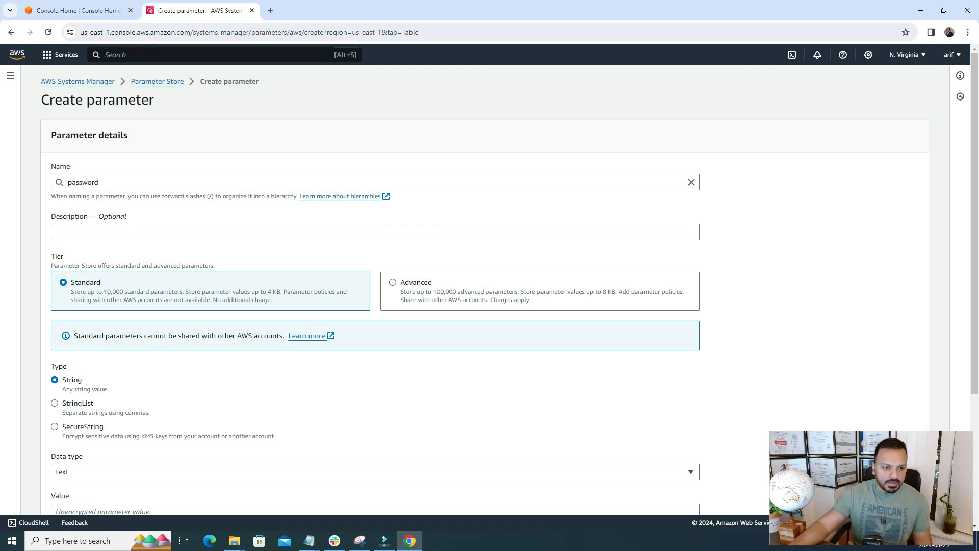
- Set the parameter type to SecureString using the current account's default alias/aws/ssm KMS key
scroll("down", 3)
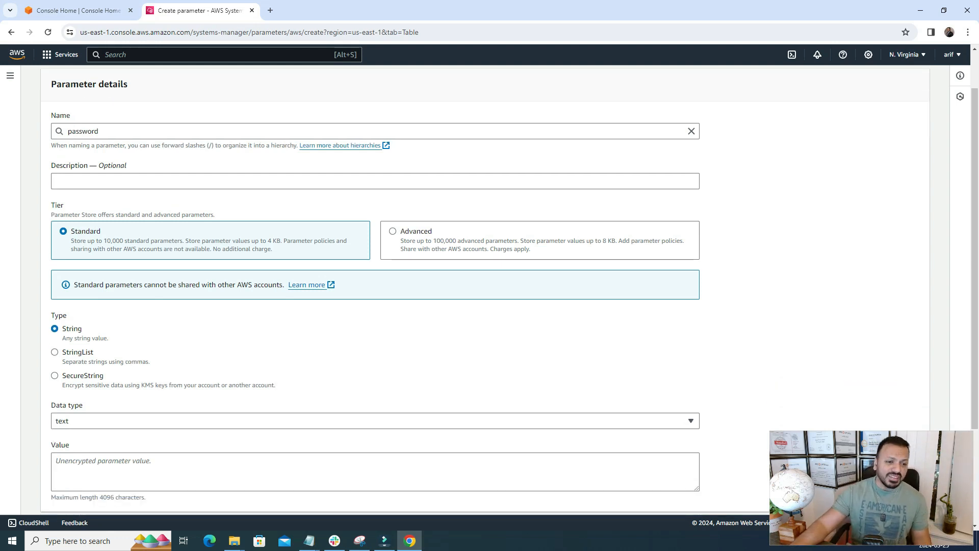
scroll("down", 3)
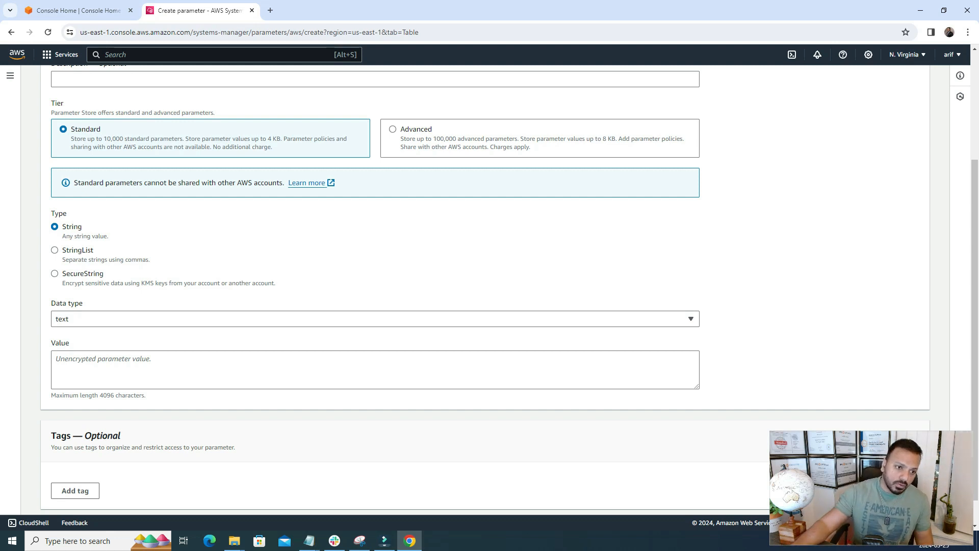
left_click(54, 273)
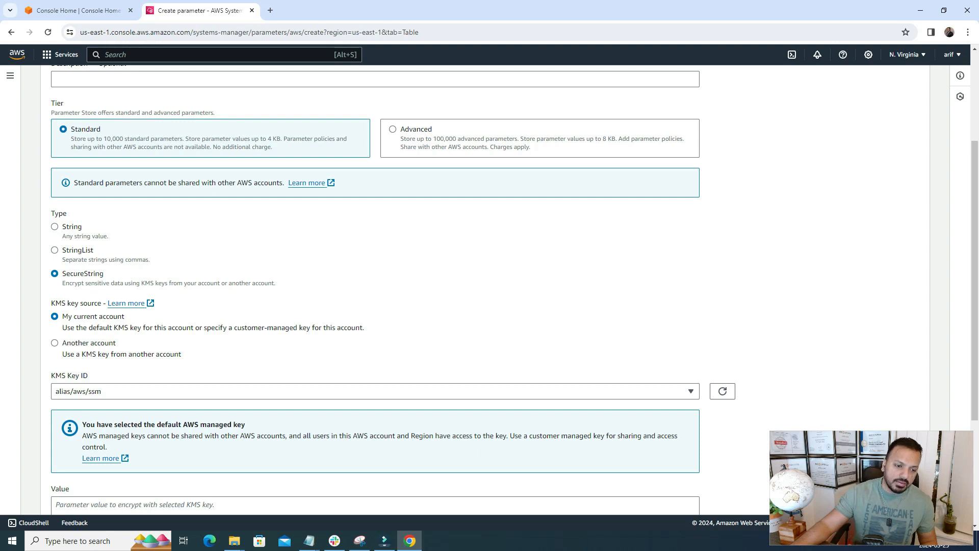
left_click(55, 342)
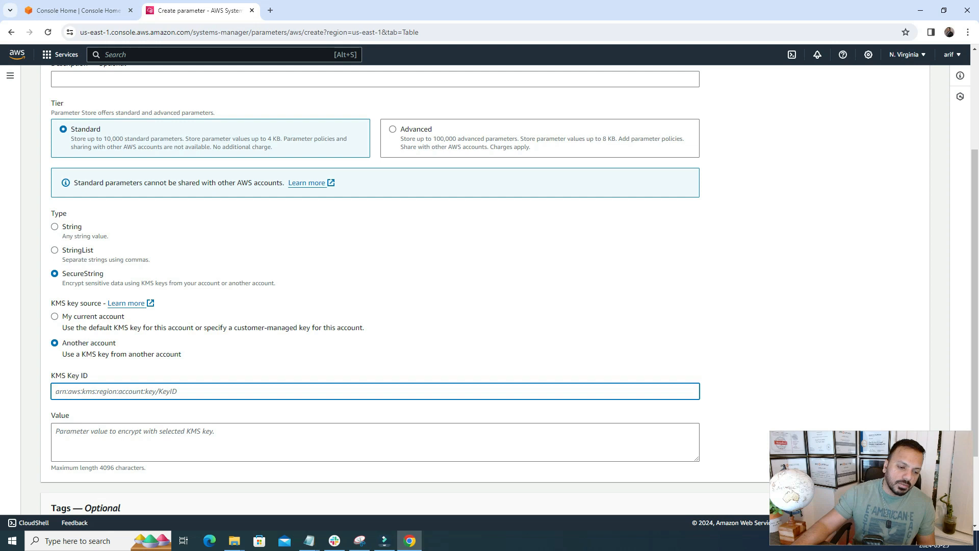
left_click(55, 316)
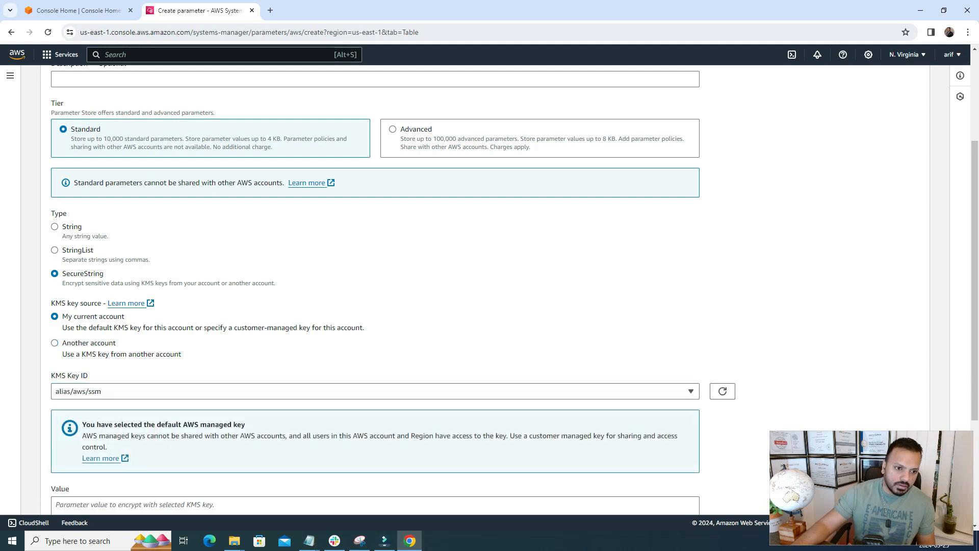
scroll("down", 3)
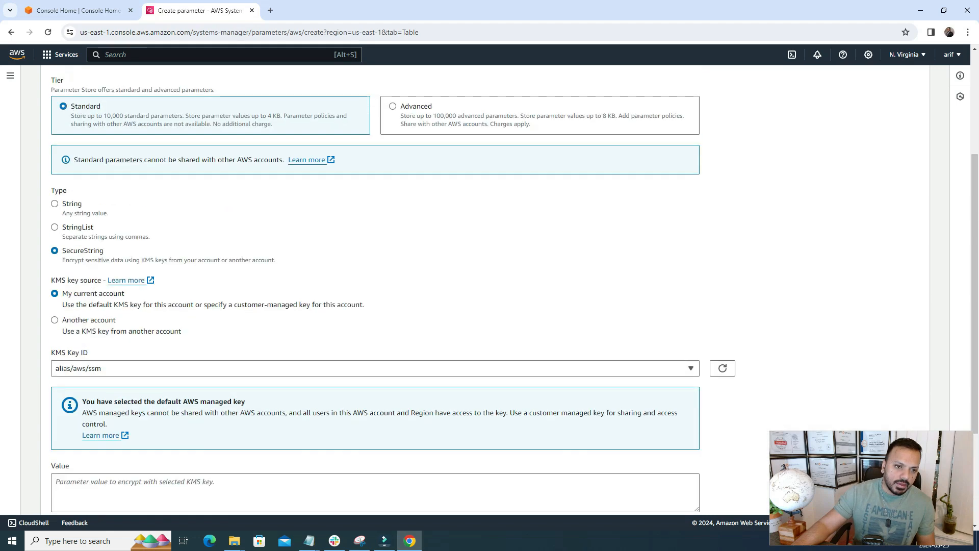
scroll("down", 3)
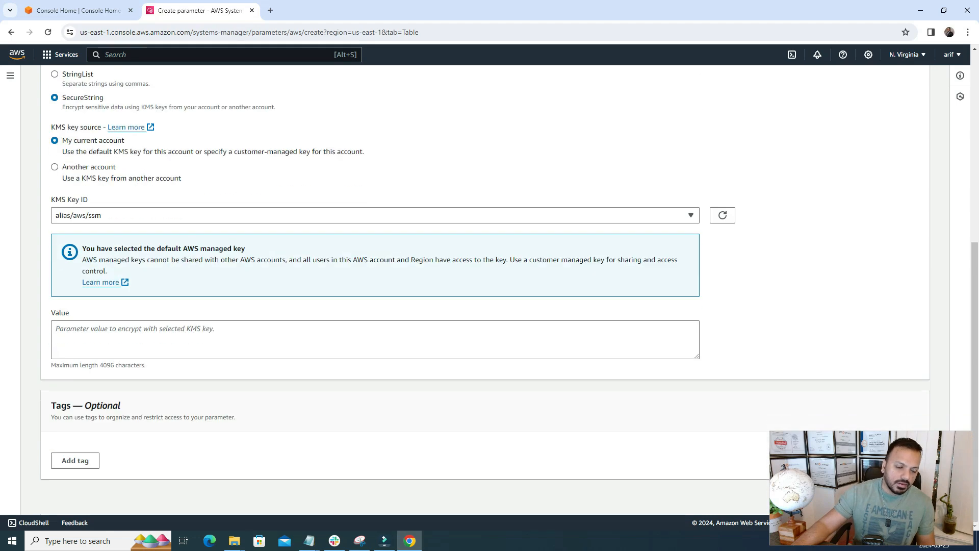
left_click(375, 339)
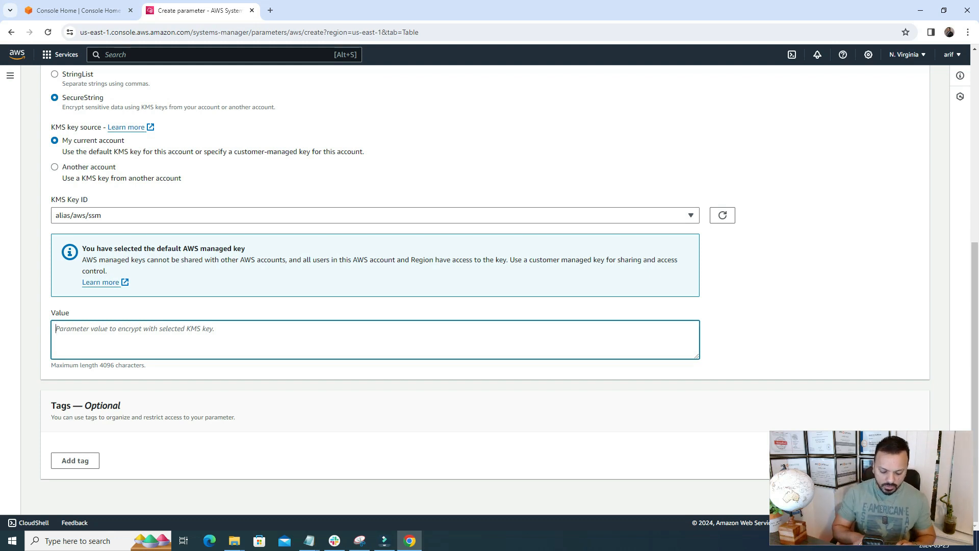
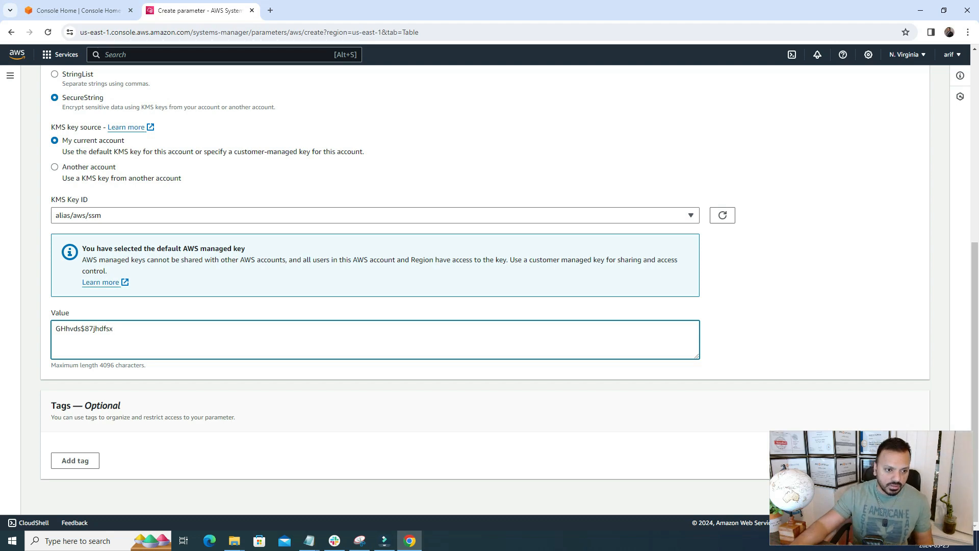
scroll("up", 3)
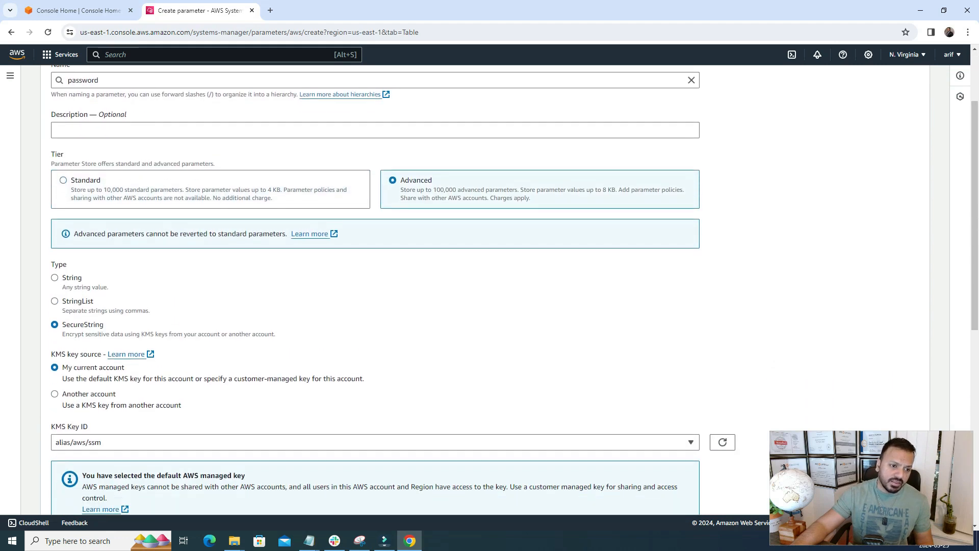
scroll("down", 3)
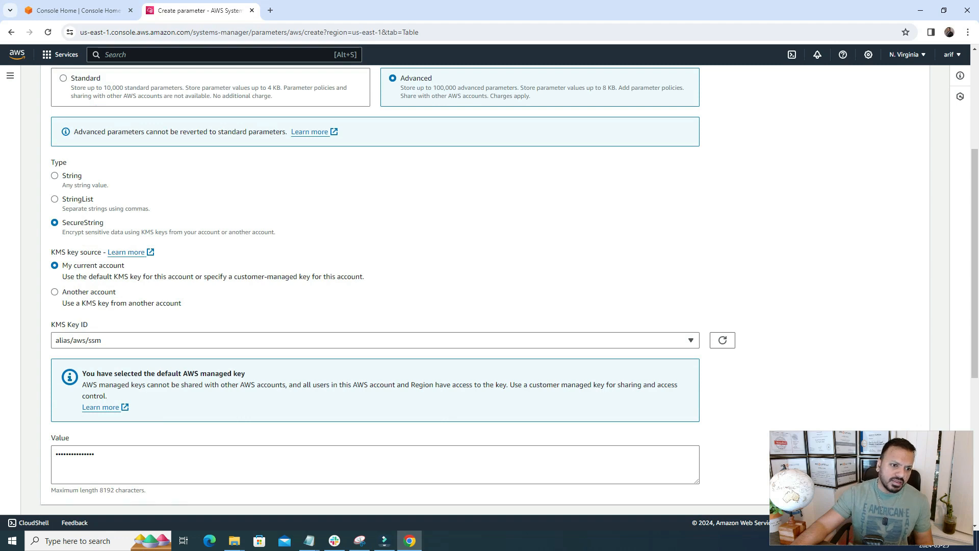
left_click(371, 340)
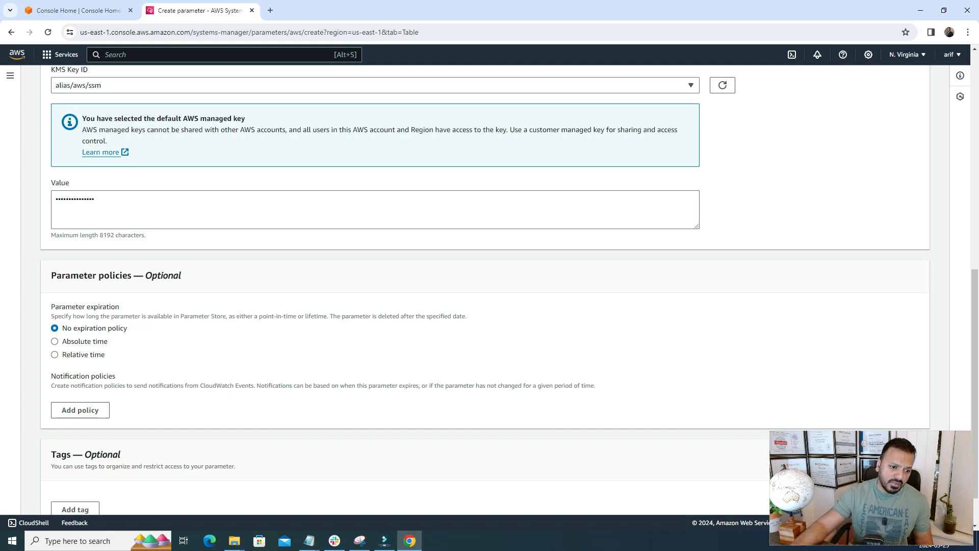
scroll("down", 3)
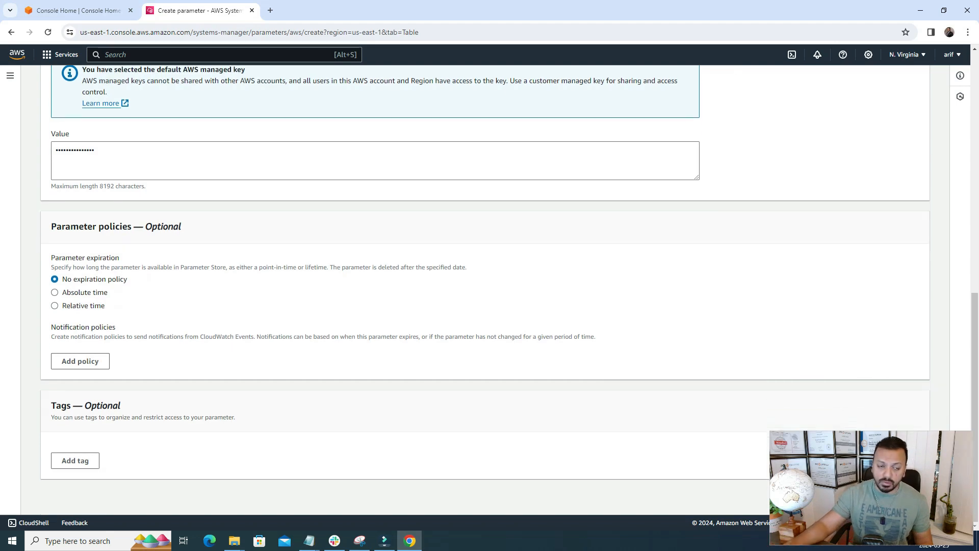
scroll("up", 3)
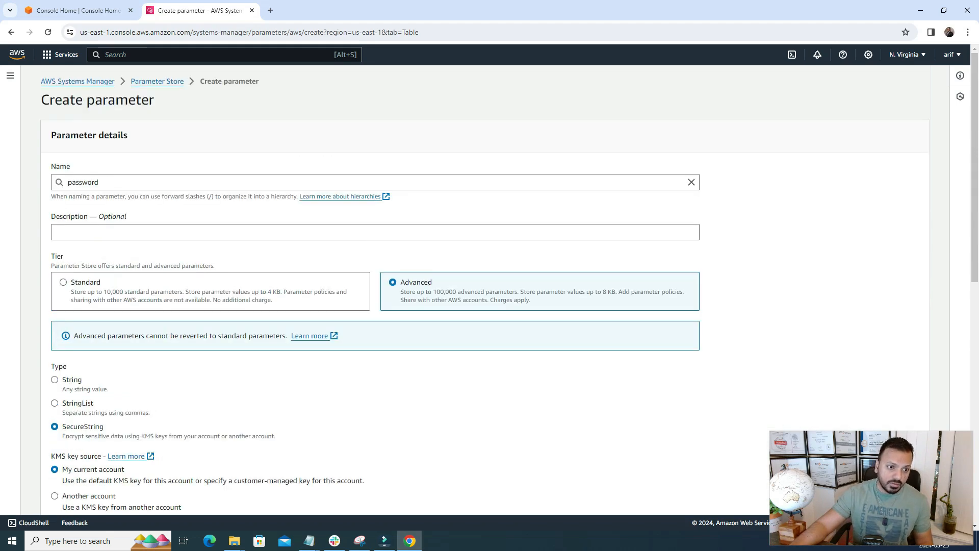
scroll("down", 3)
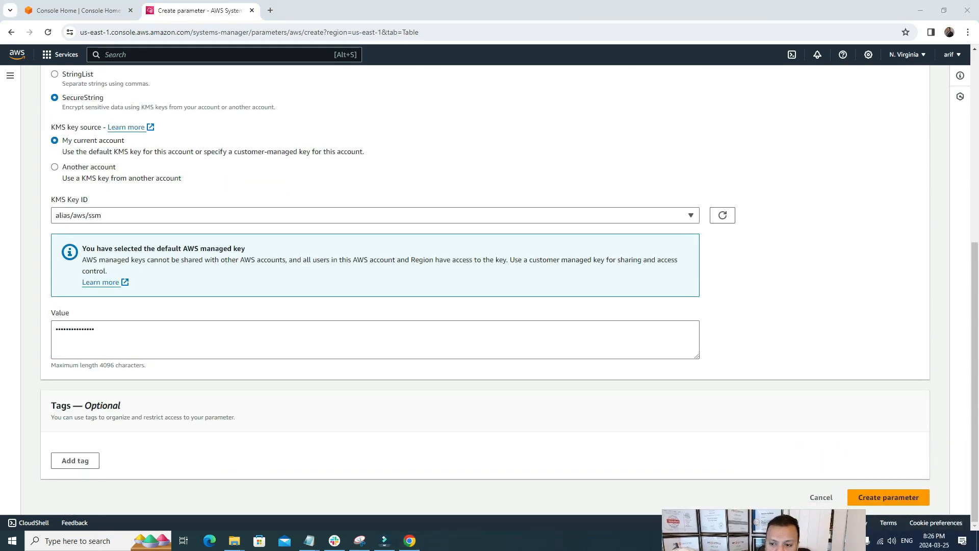
- Create the 'password' Standard SecureString parameter
left_click(887, 497)
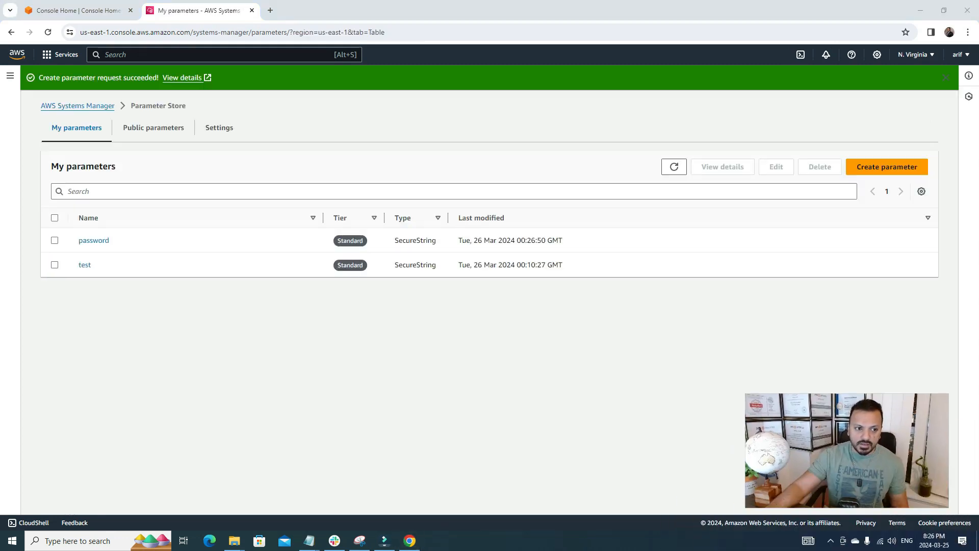
mouse_move(93, 240)
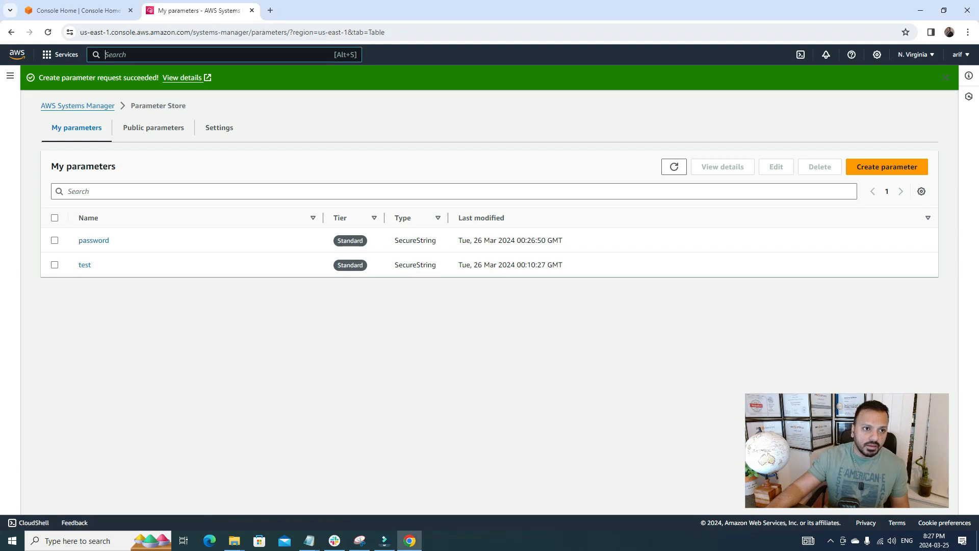
- Search for 'codebuild' and open CodeBuild's empty Build projects page
type("c")
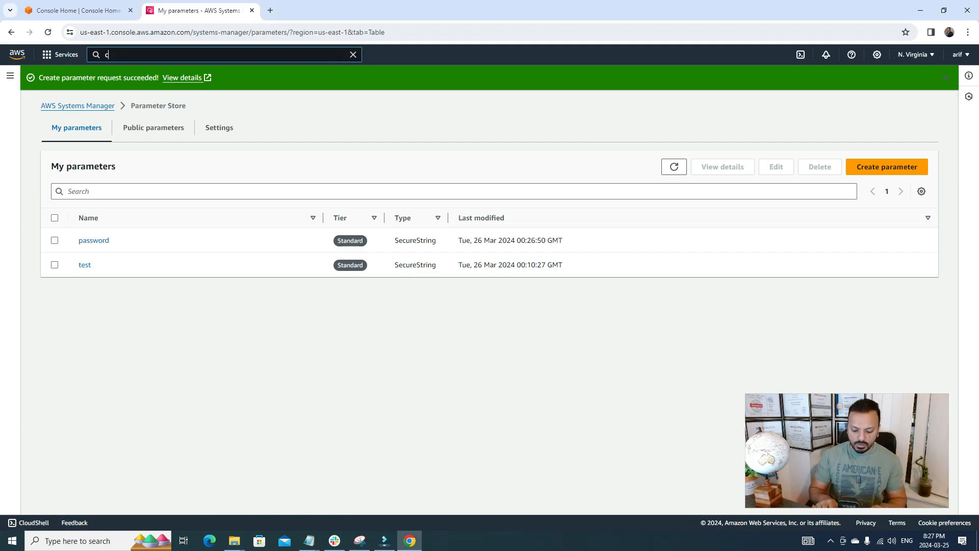
type("odebuild")
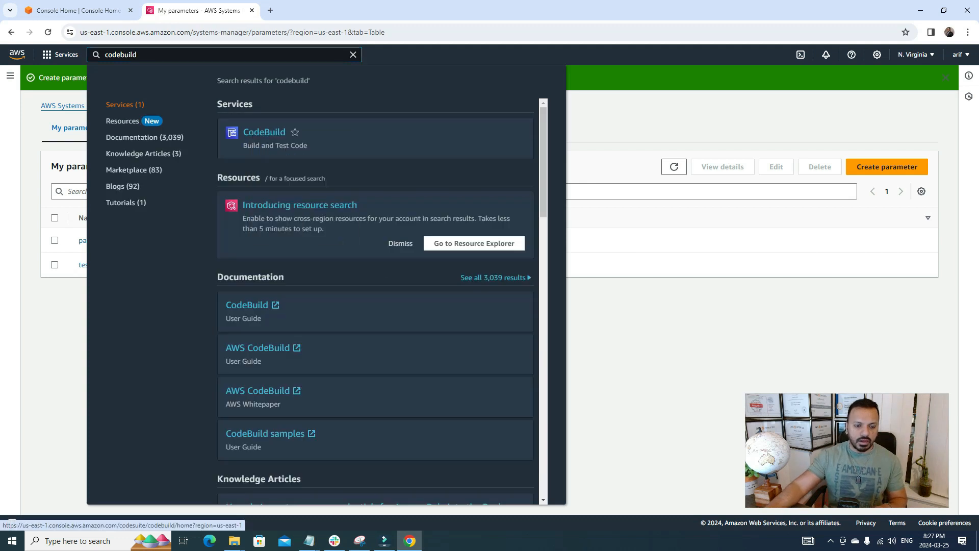
left_click(264, 131)
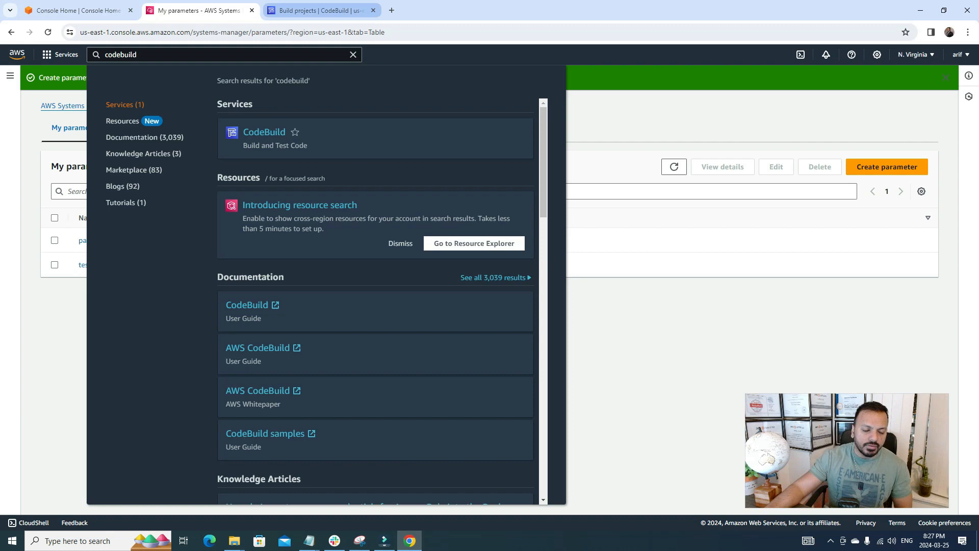
left_click(318, 10)
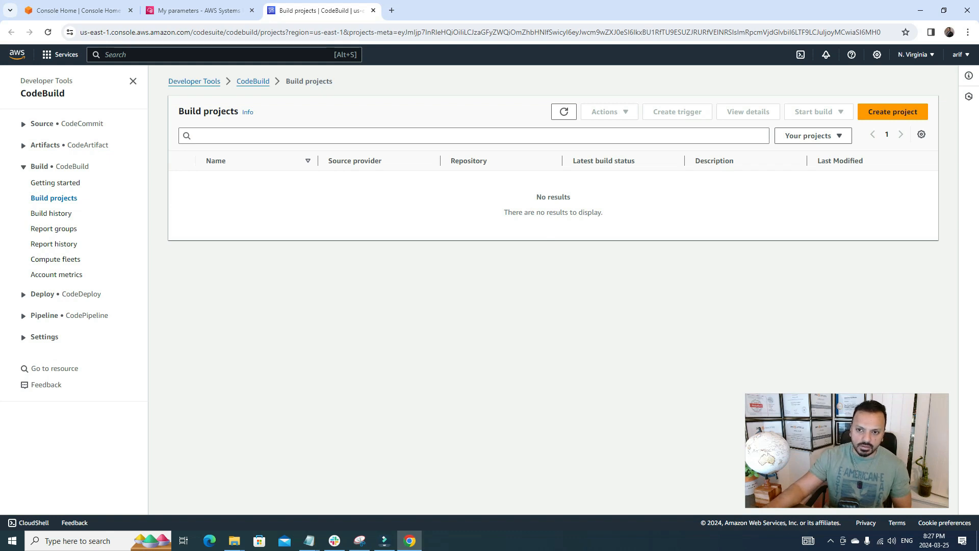
- Start a build project named 'test-project' and expand its Additional configuration
left_click(892, 111)
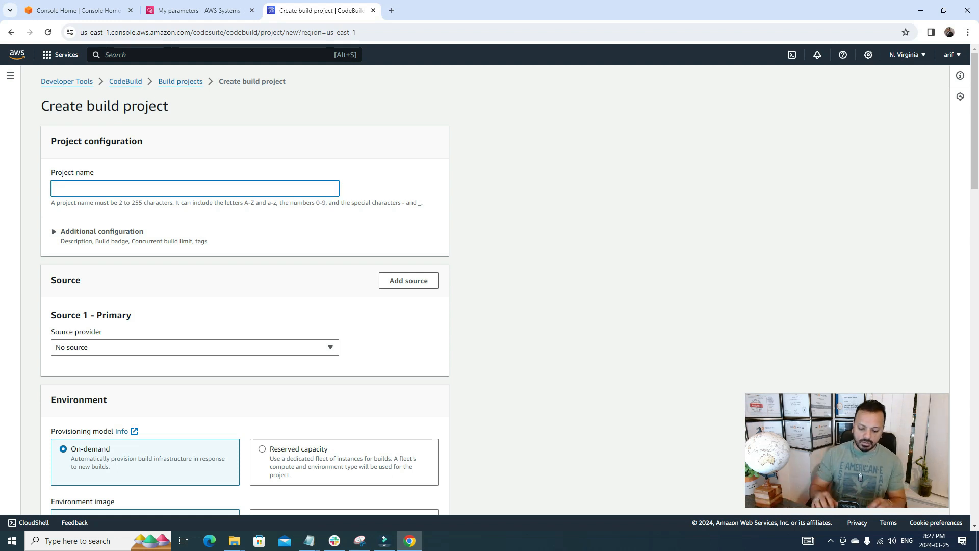
type("test-proj")
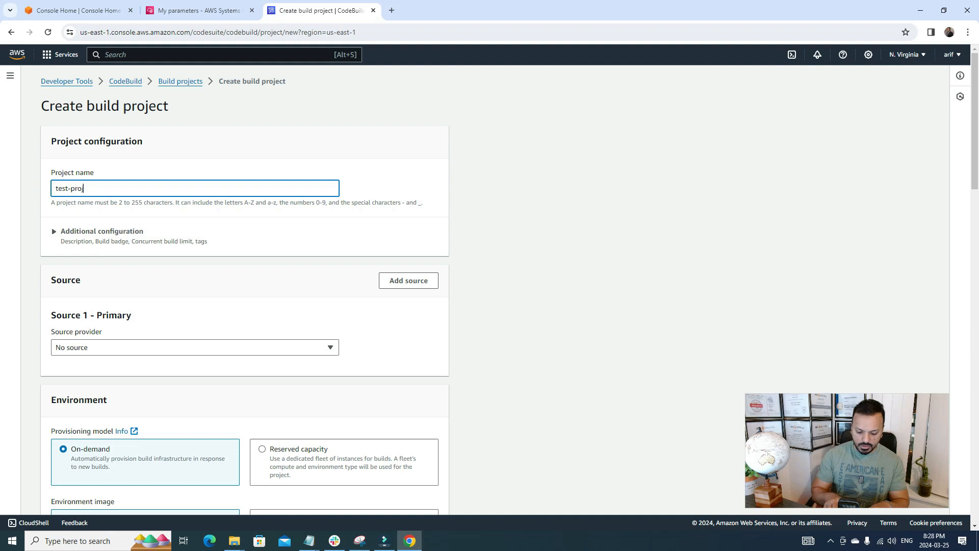
left_click(97, 231)
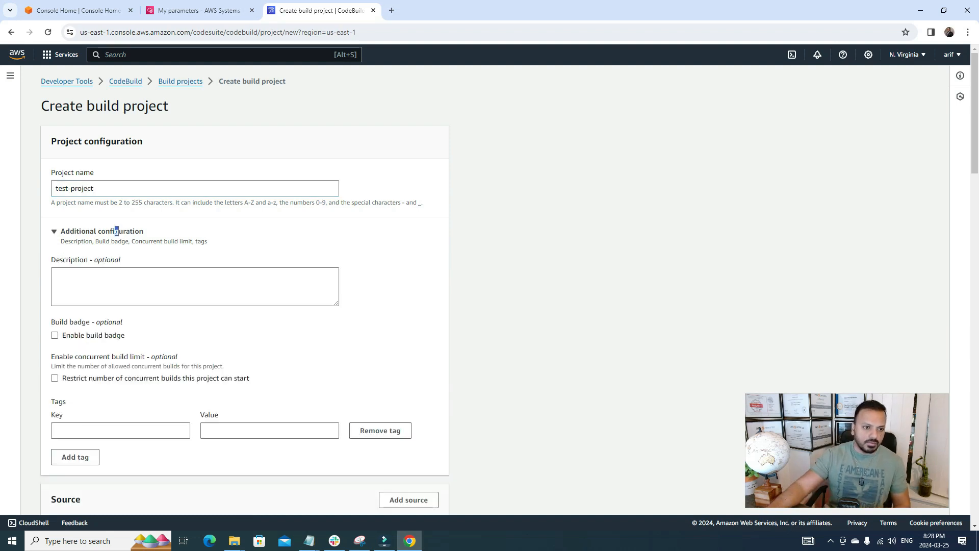
scroll("down", 3)
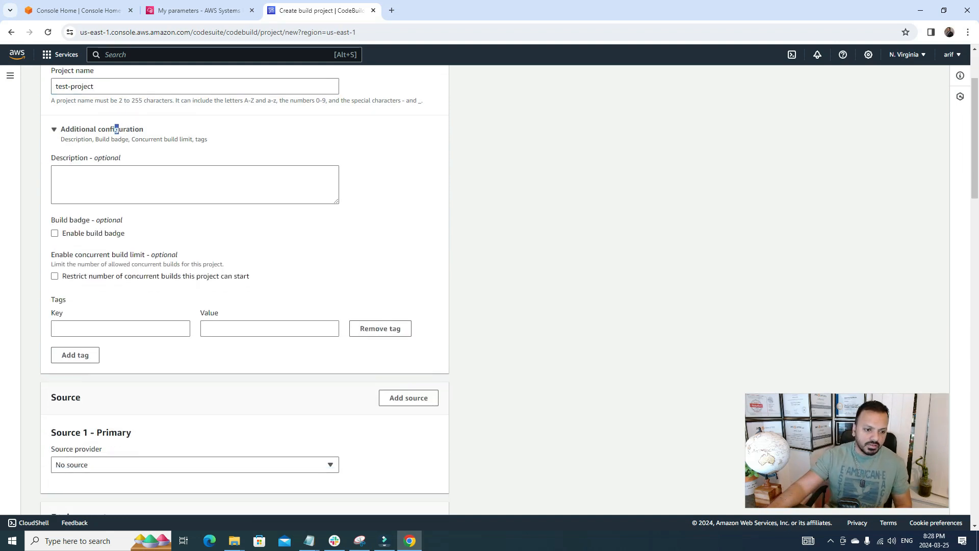
scroll("down", 3)
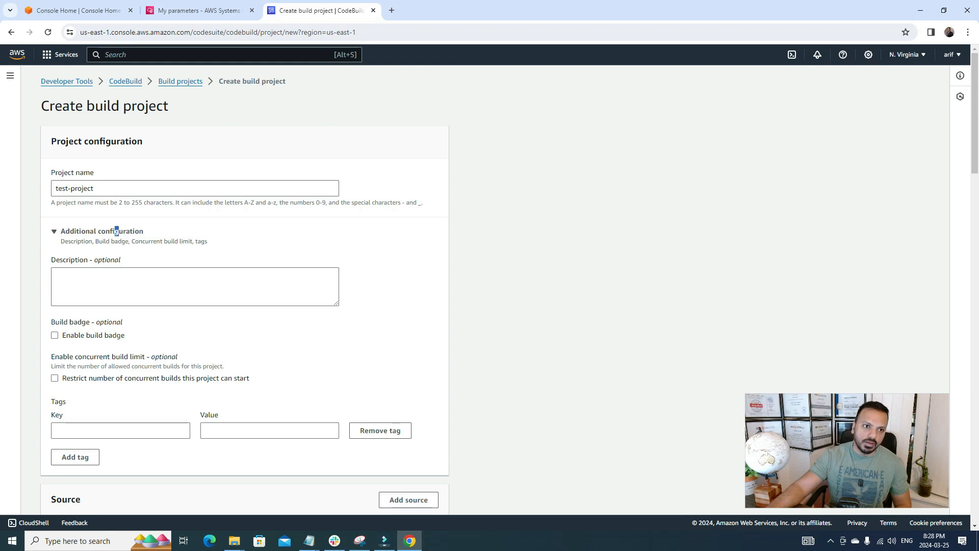
scroll("down", 3)
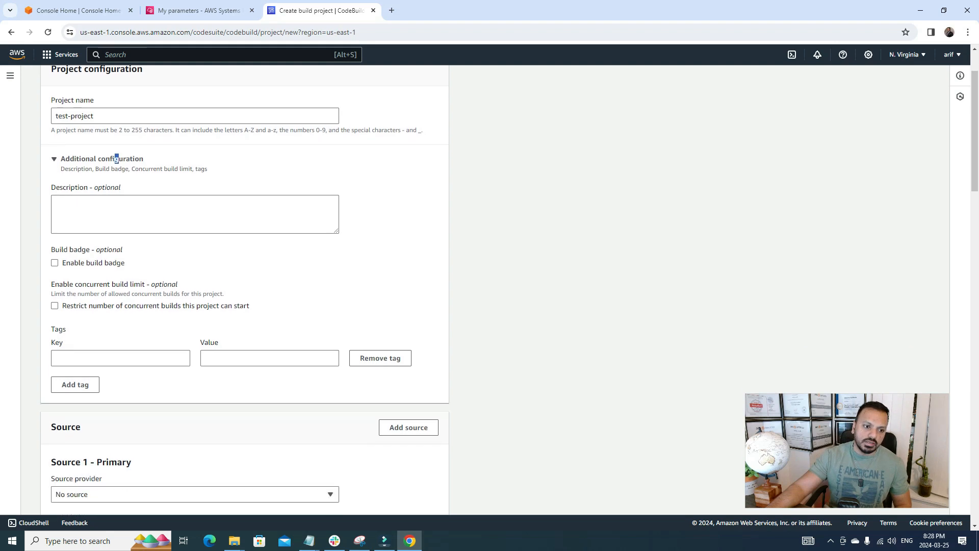
scroll("down", 3)
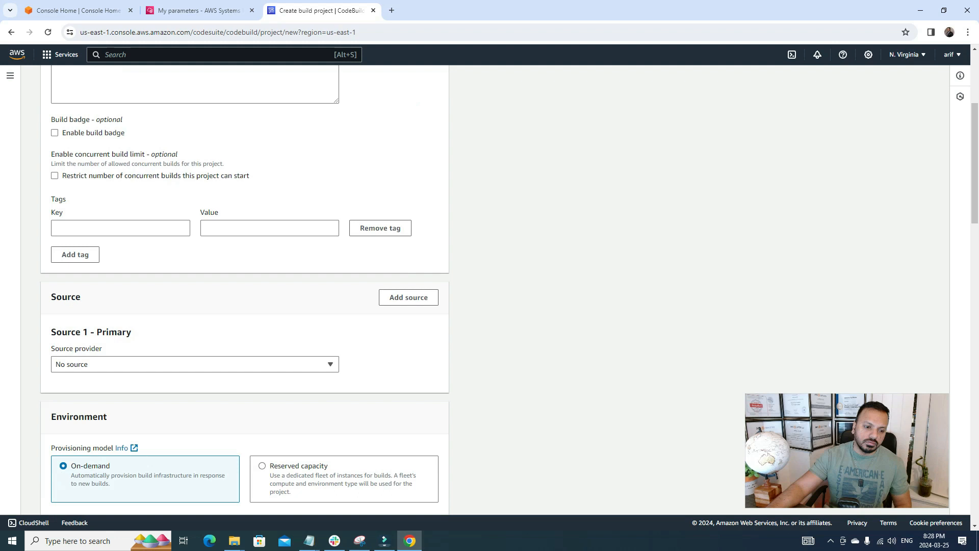
left_click(195, 364)
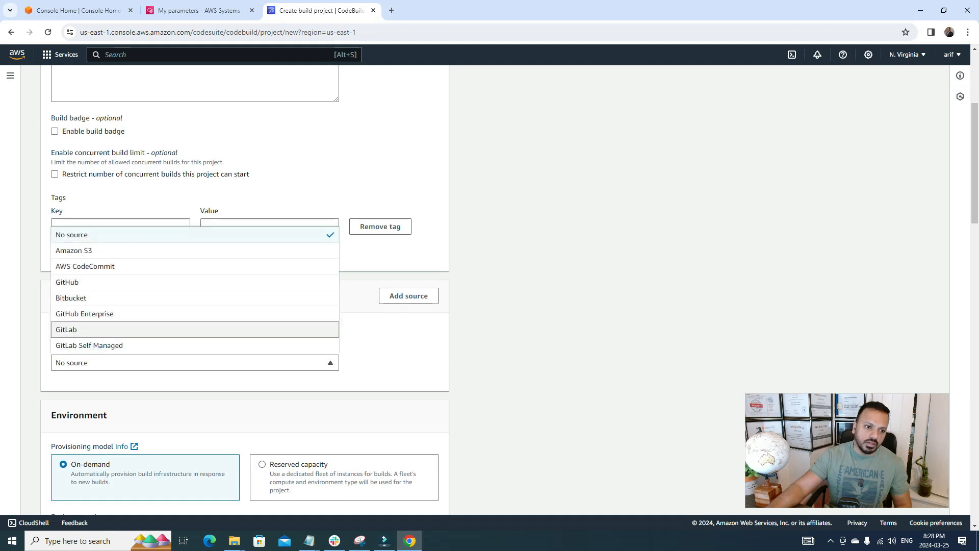
mouse_move(73, 251)
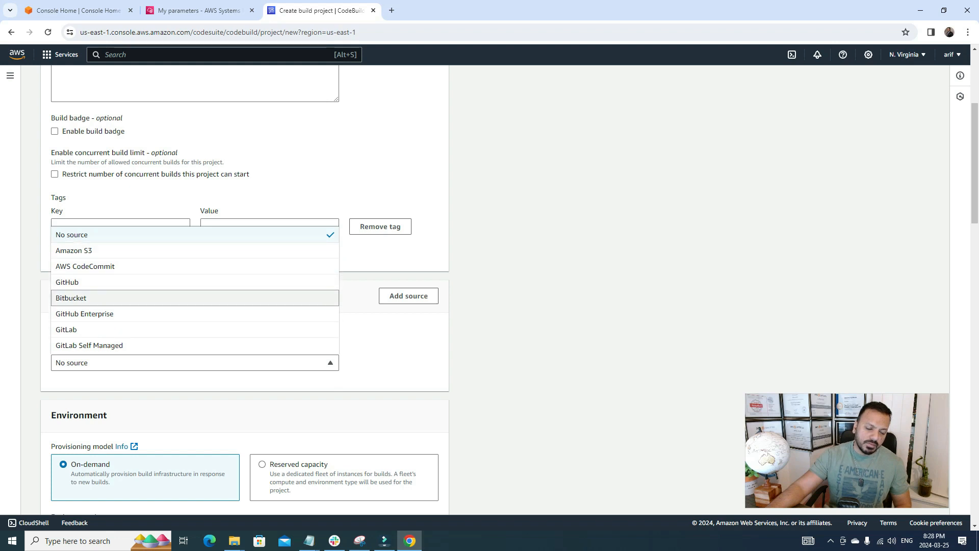
mouse_move(67, 282)
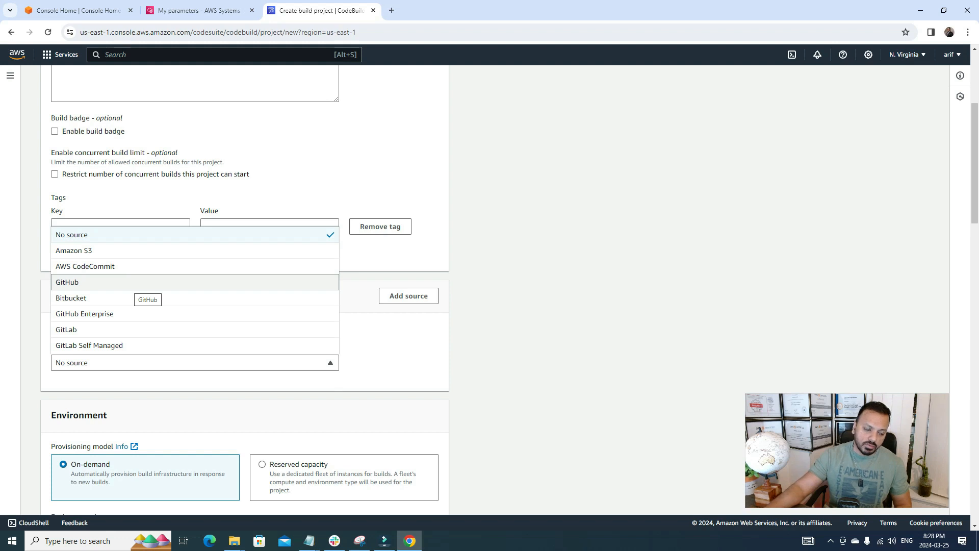
left_click(73, 250)
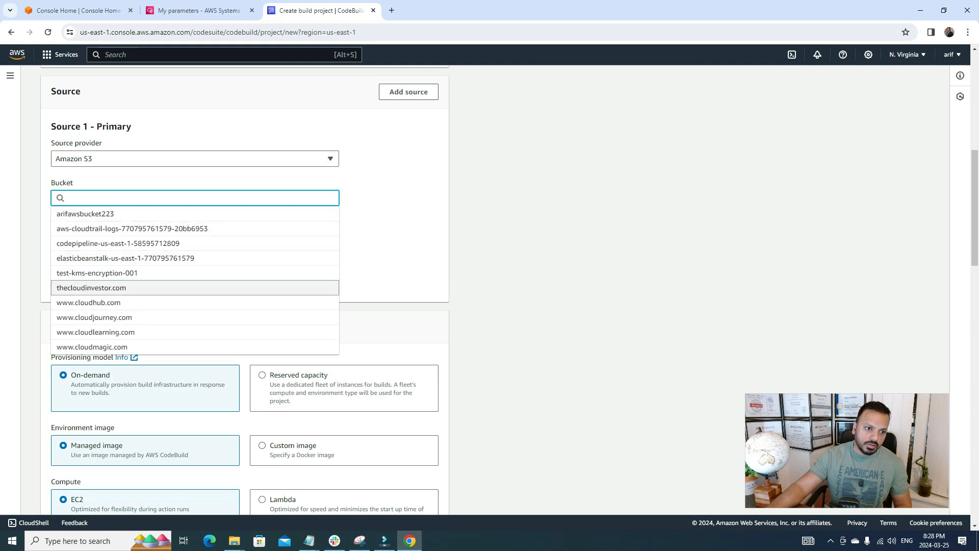
left_click(88, 303)
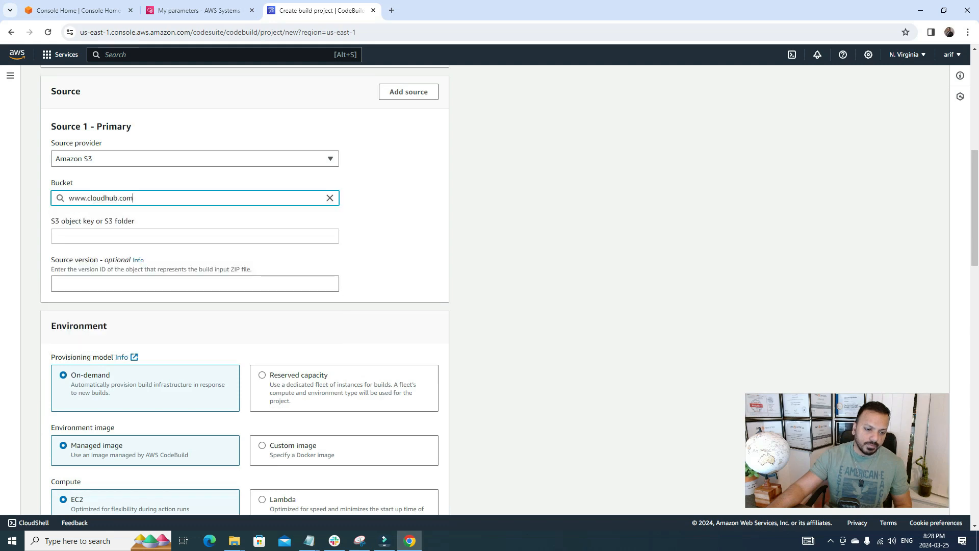
- Name a new build environment variable 'pass' in the Environment settings
scroll("down", 3)
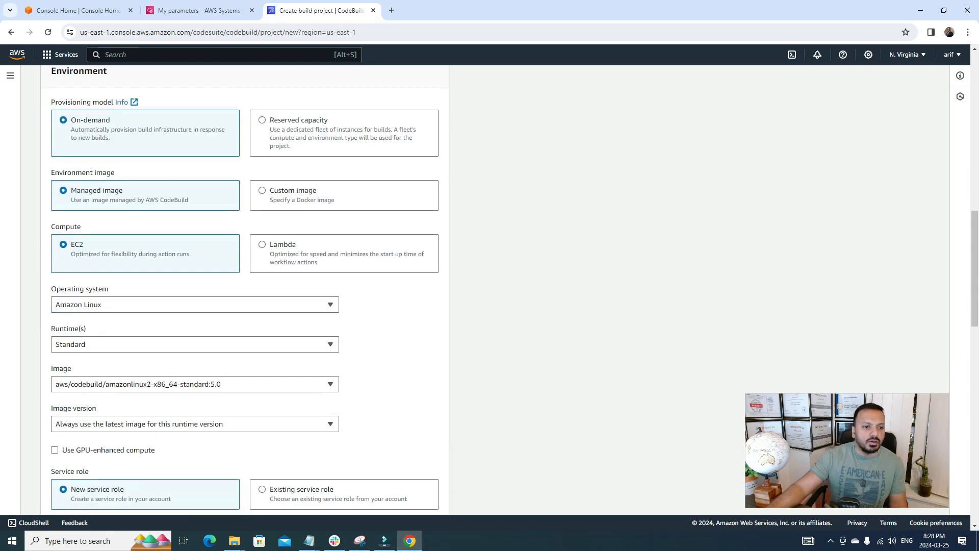
scroll("down", 3)
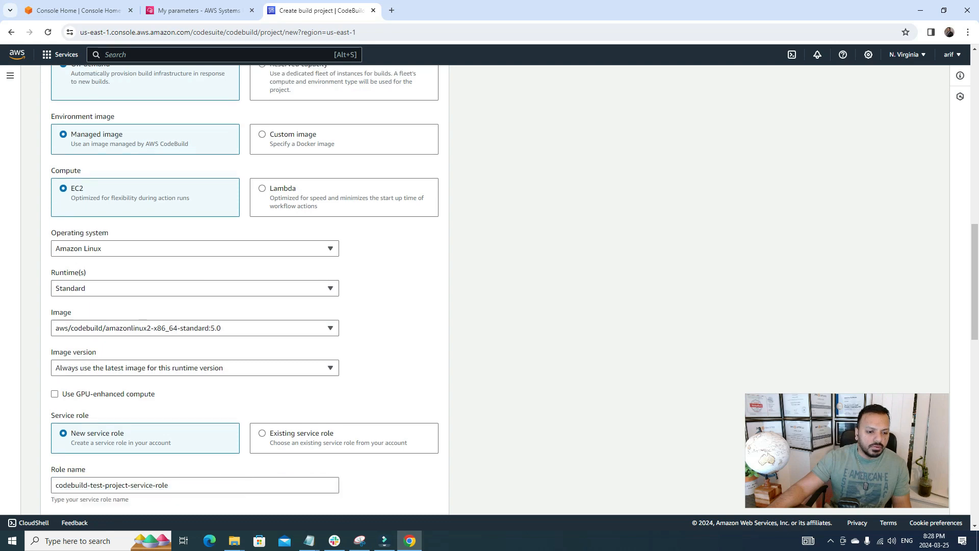
scroll("down", 3)
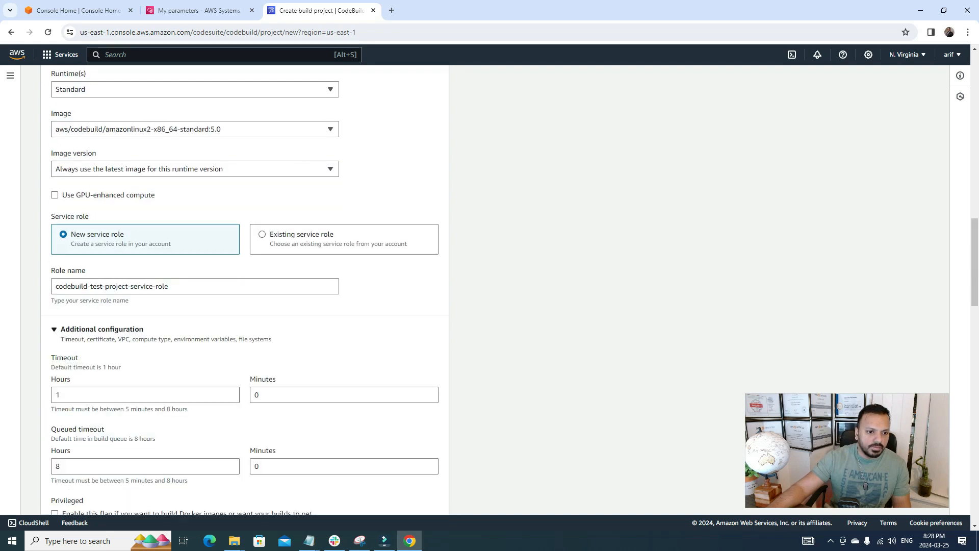
scroll("down", 3)
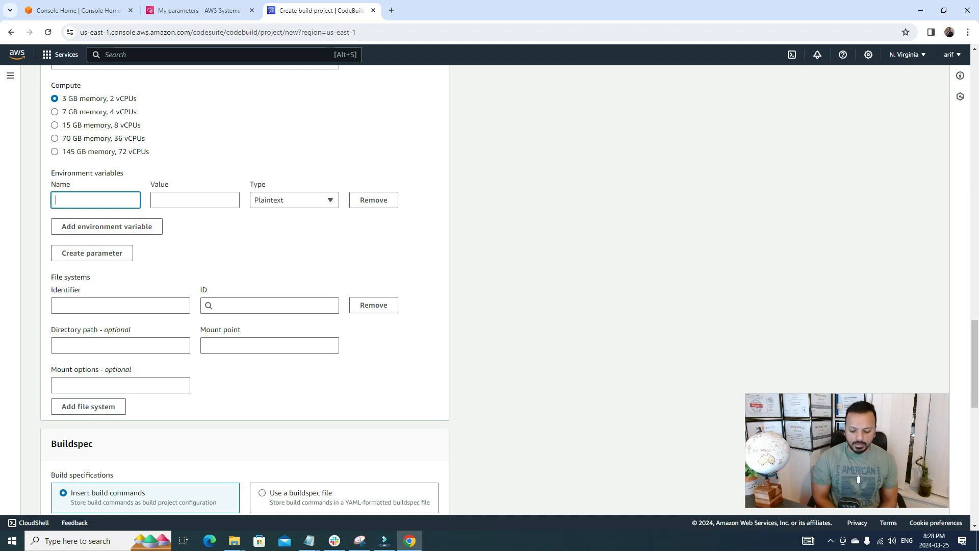
type("pass")
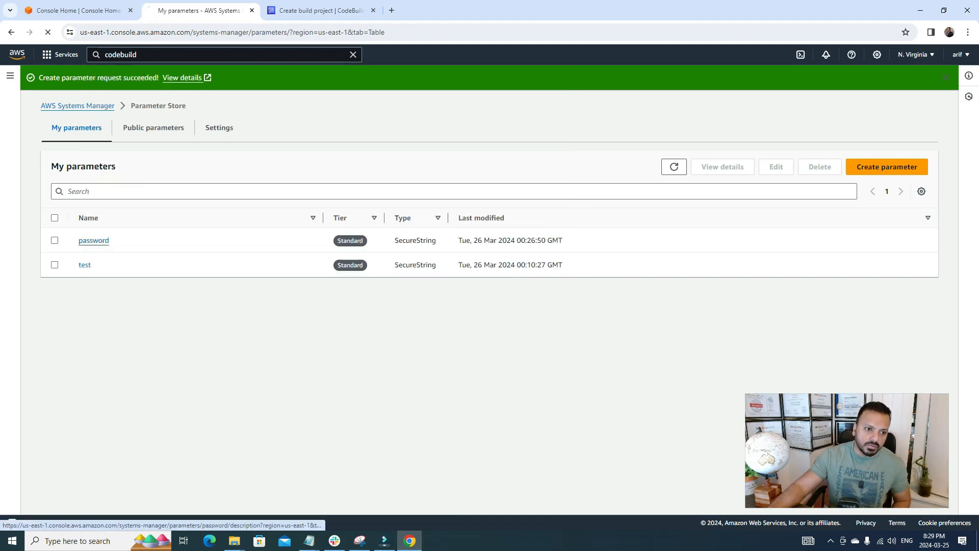
- Open the 'password' parameter's details and copy its ARN
left_click(93, 240)
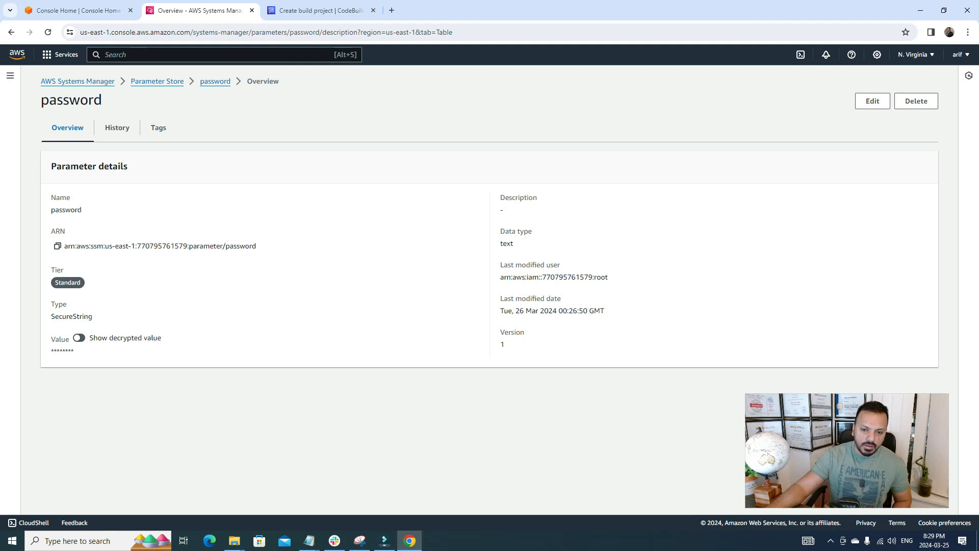
left_click(57, 245)
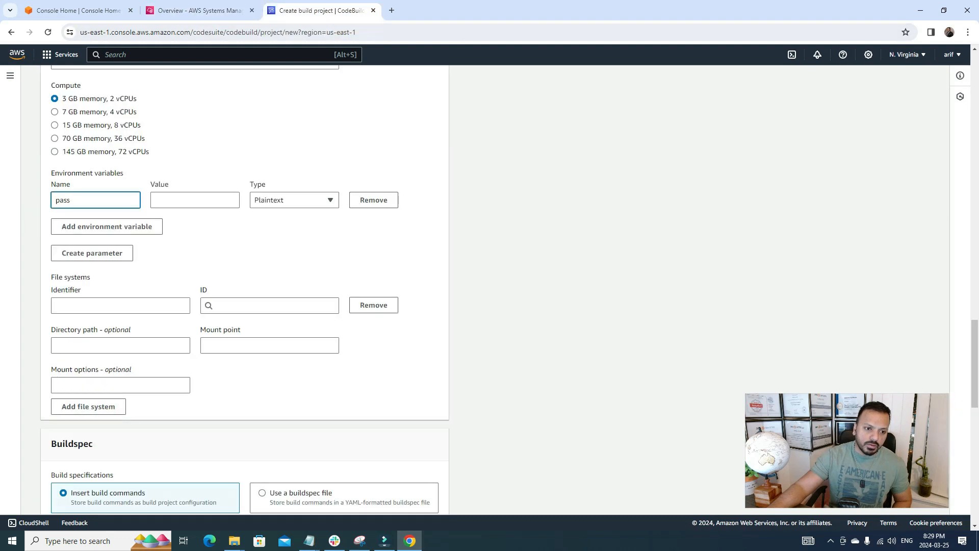
- Set the pass variable's value to the parameter/password ARN, with type Parameter
left_click(194, 200)
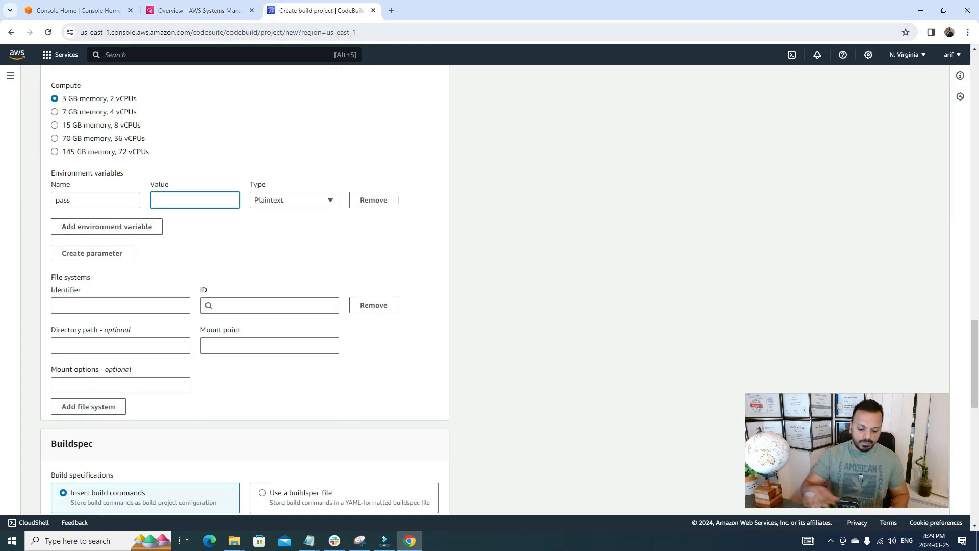
type("579:parameter/password")
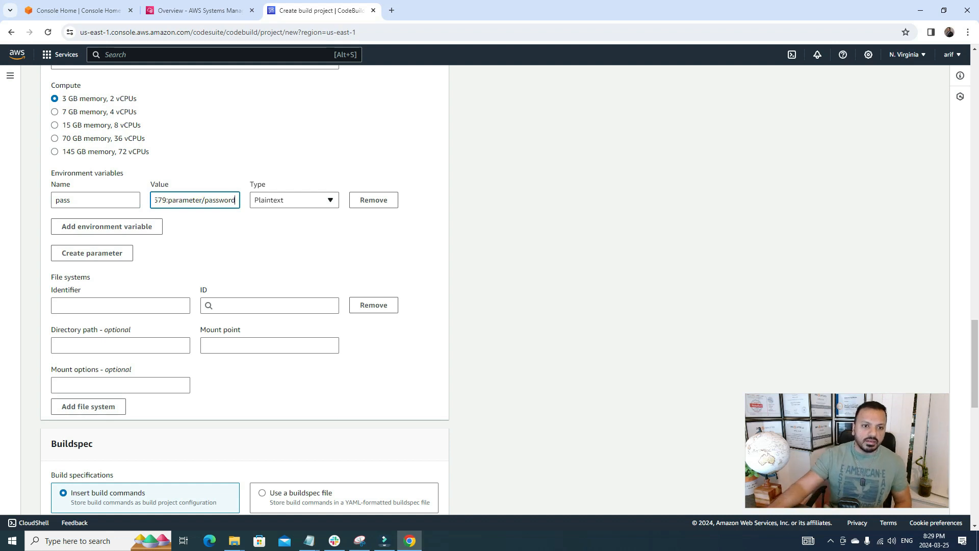
left_click(294, 200)
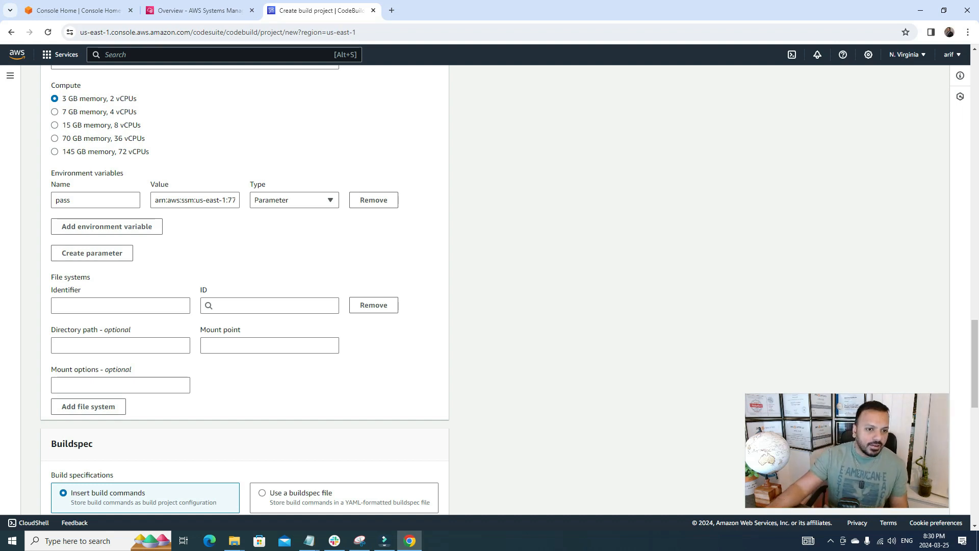
scroll("down", 3)
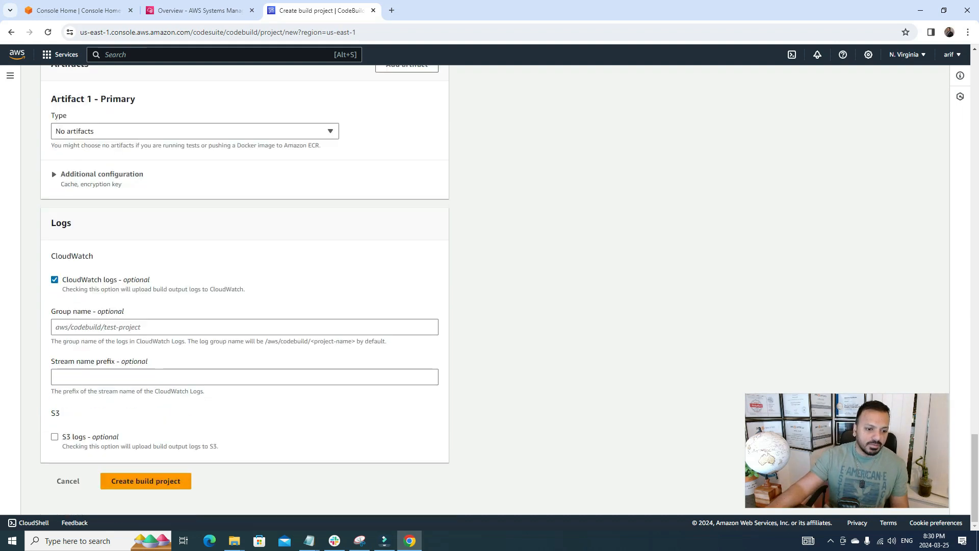